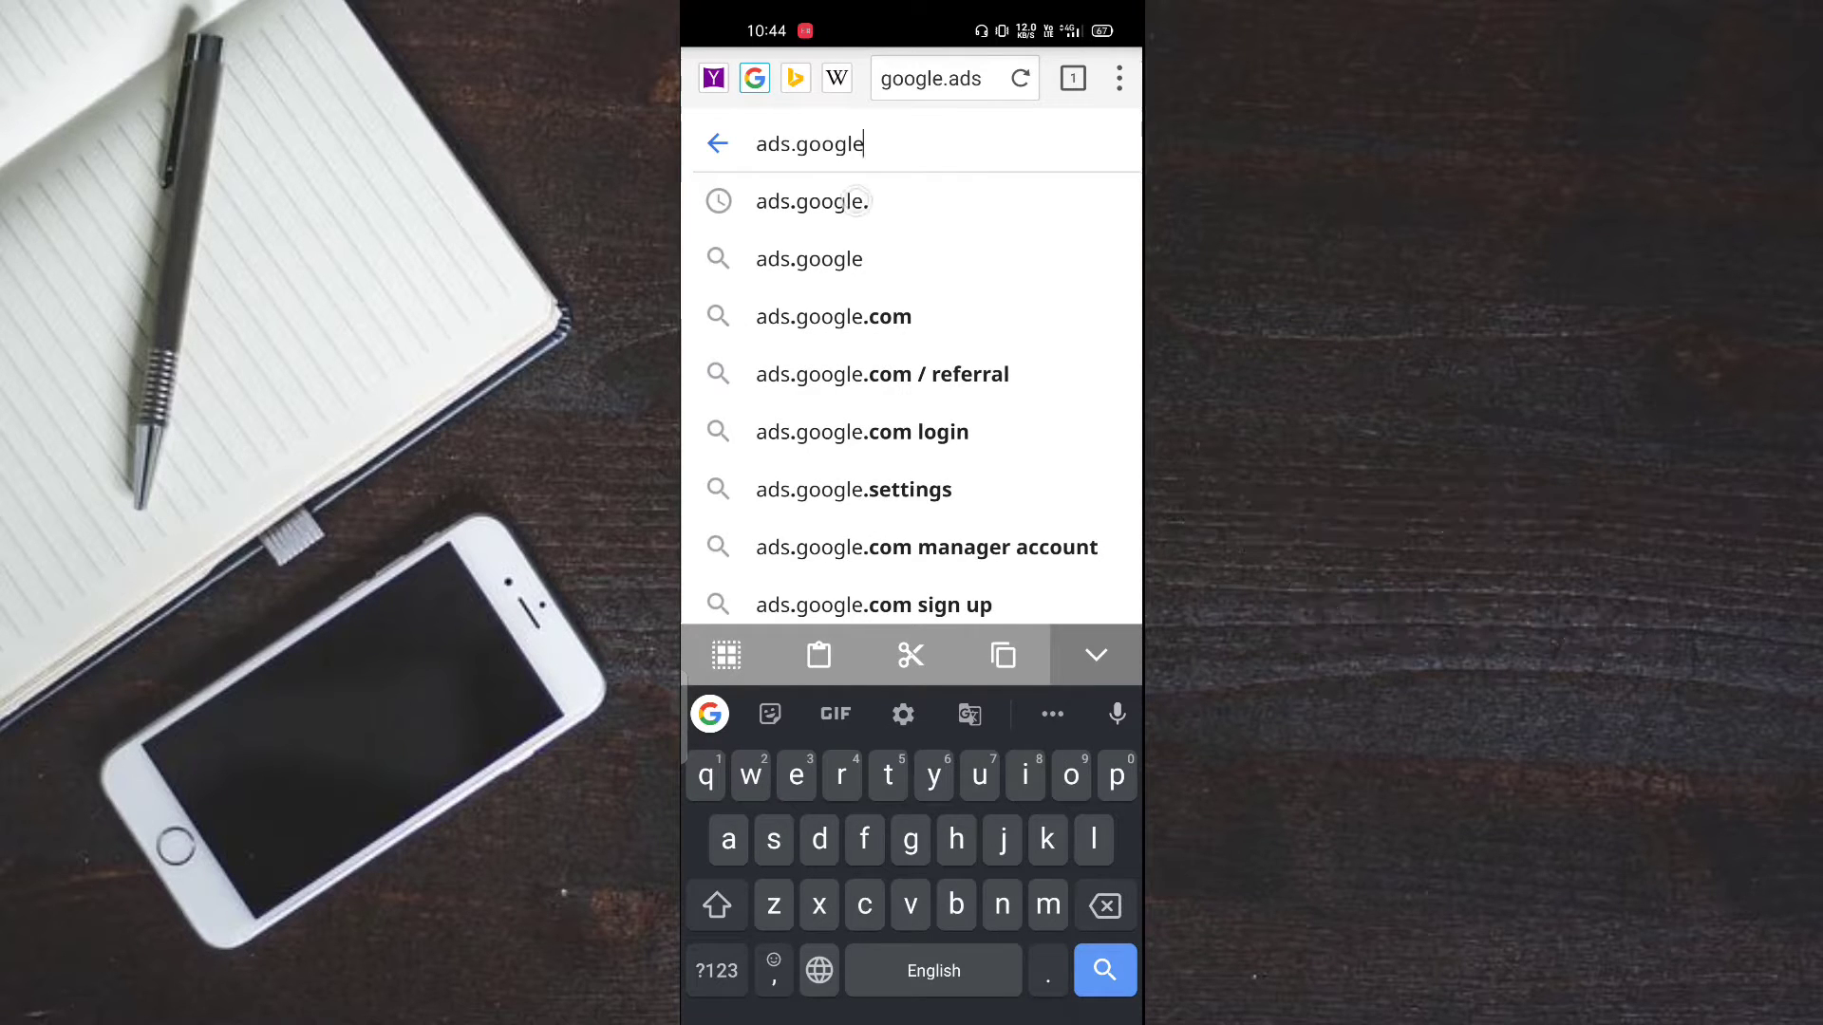
- Search Google for ads.google and open the official Google Ads site
click(808, 201)
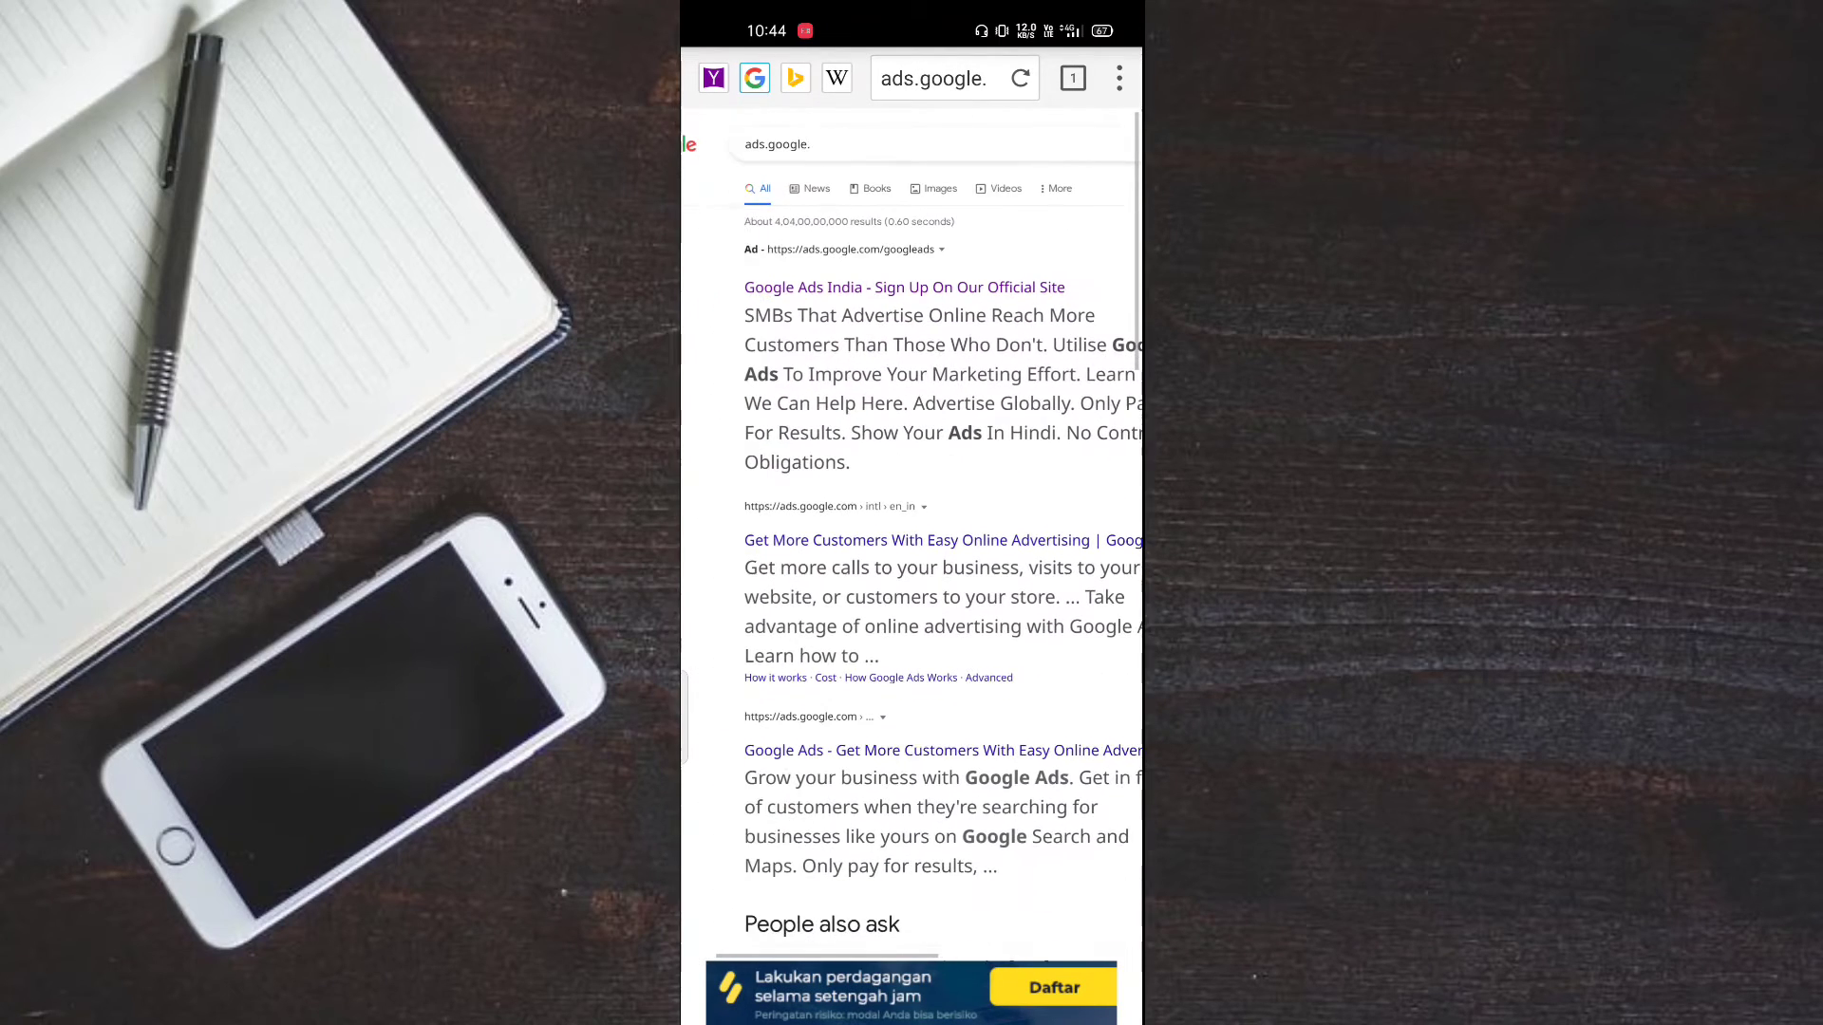
click(1118, 78)
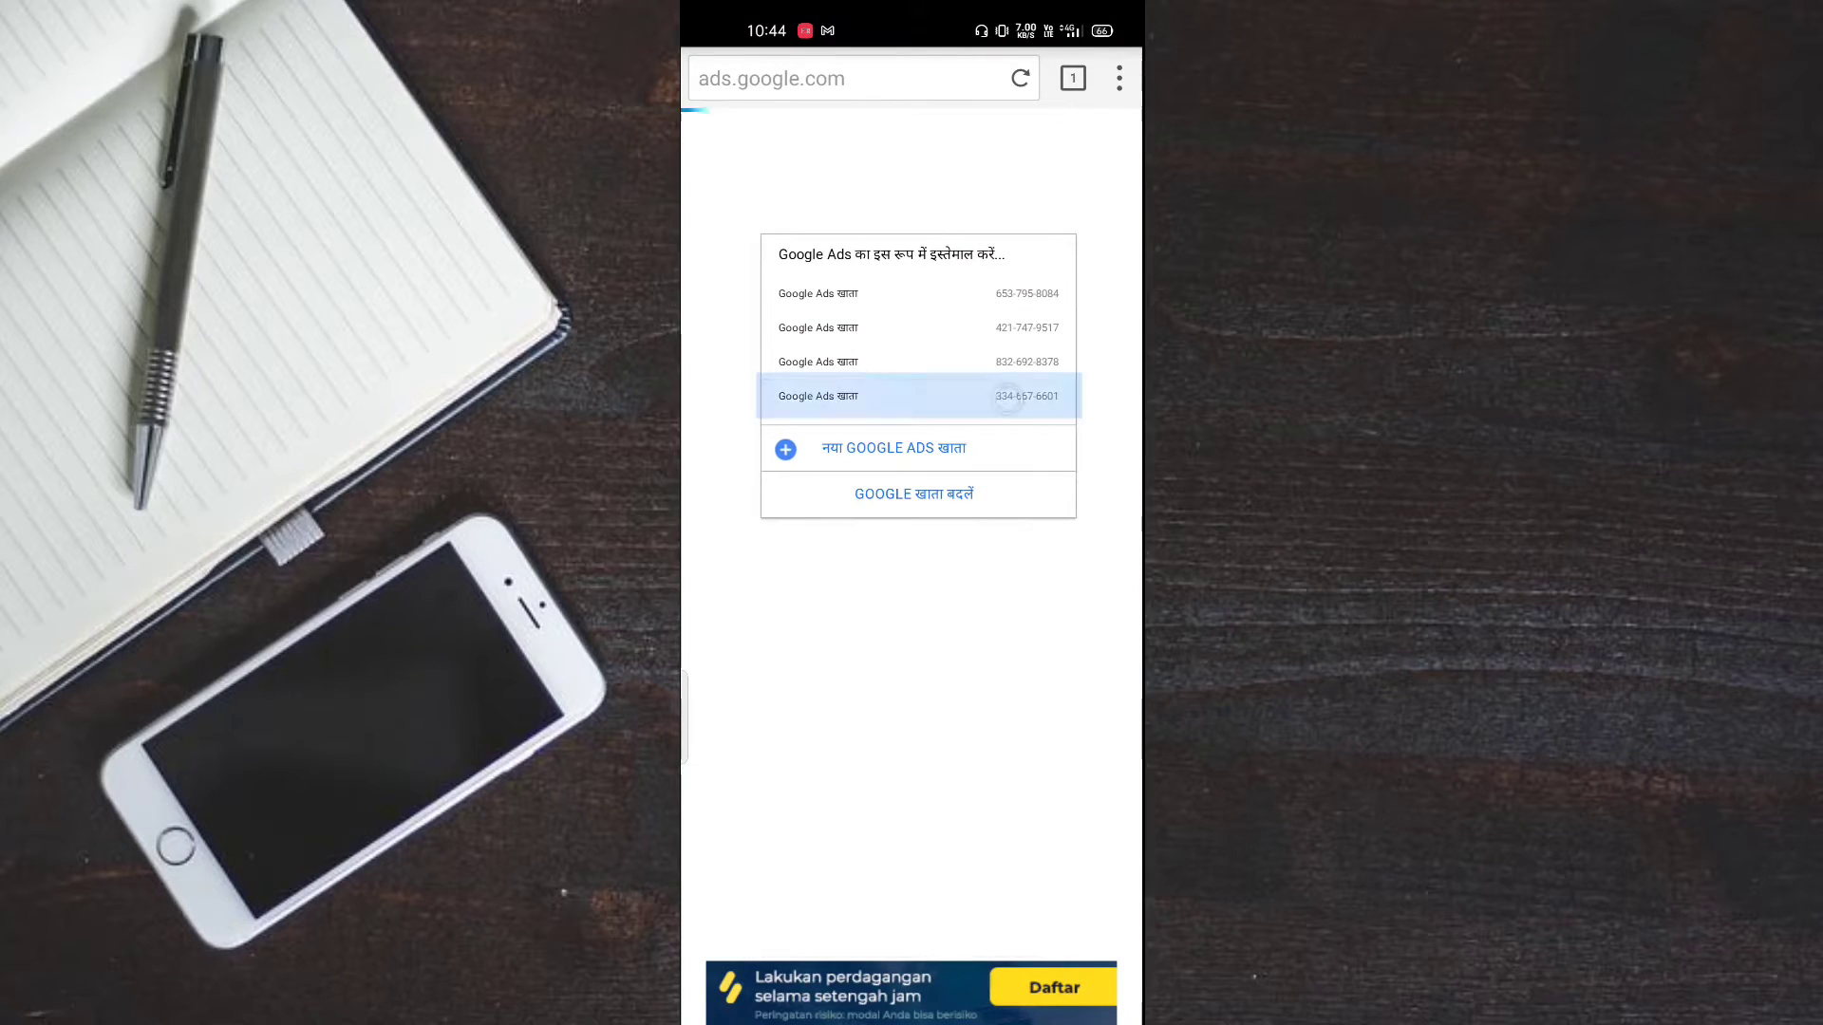
- Pick the fourth, last-listed account from the Google Ads account chooser
click(918, 396)
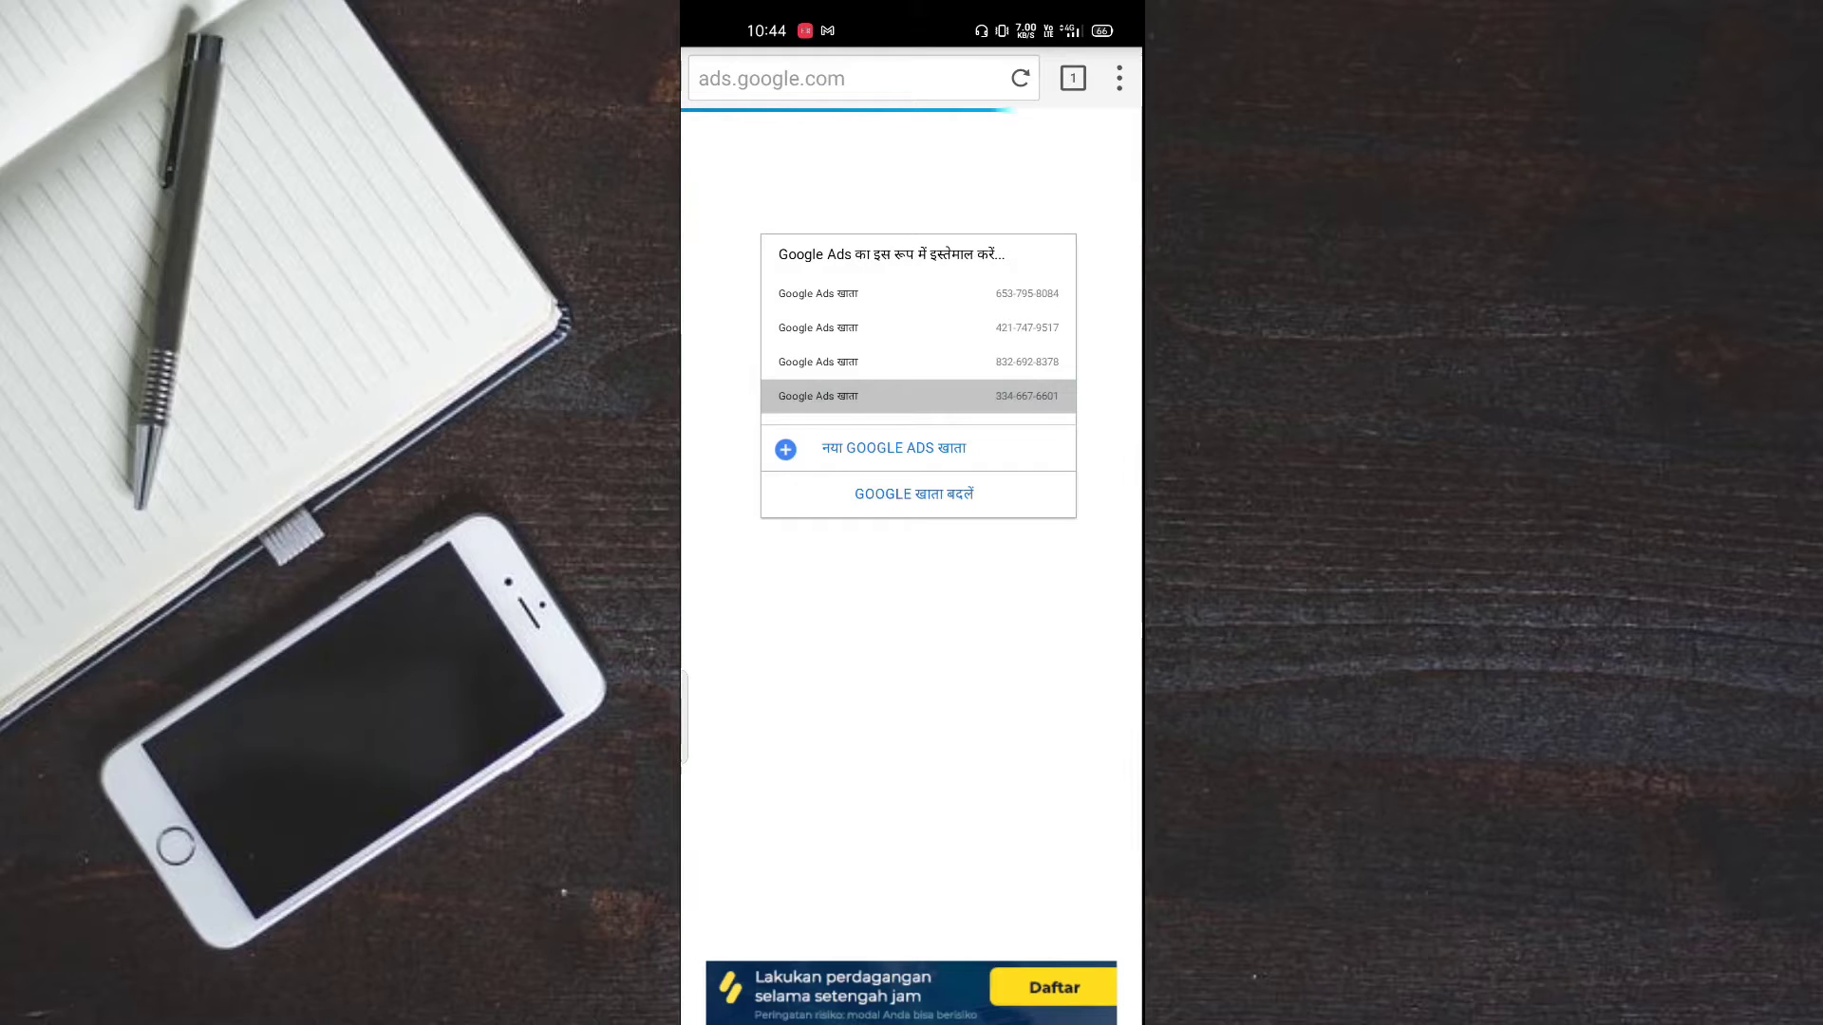
click(917, 396)
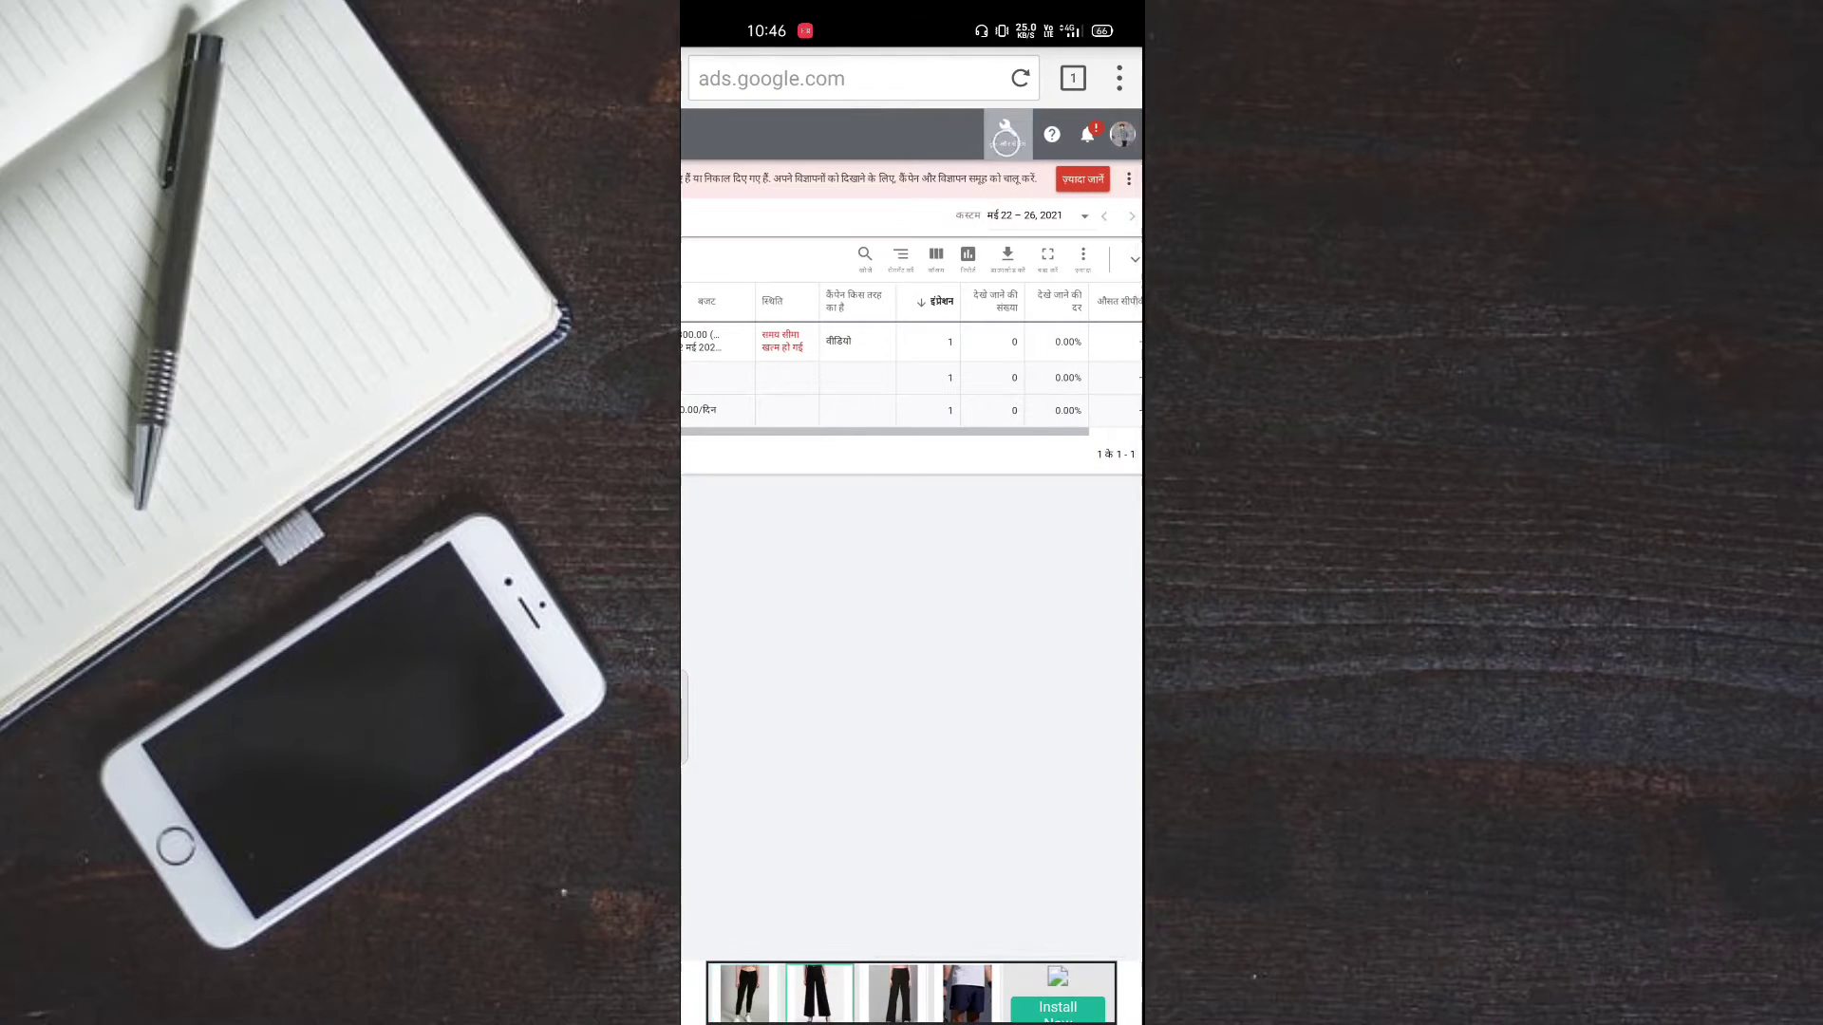
- Go to Tools & Settings > Billing > Summary for this account
click(1008, 133)
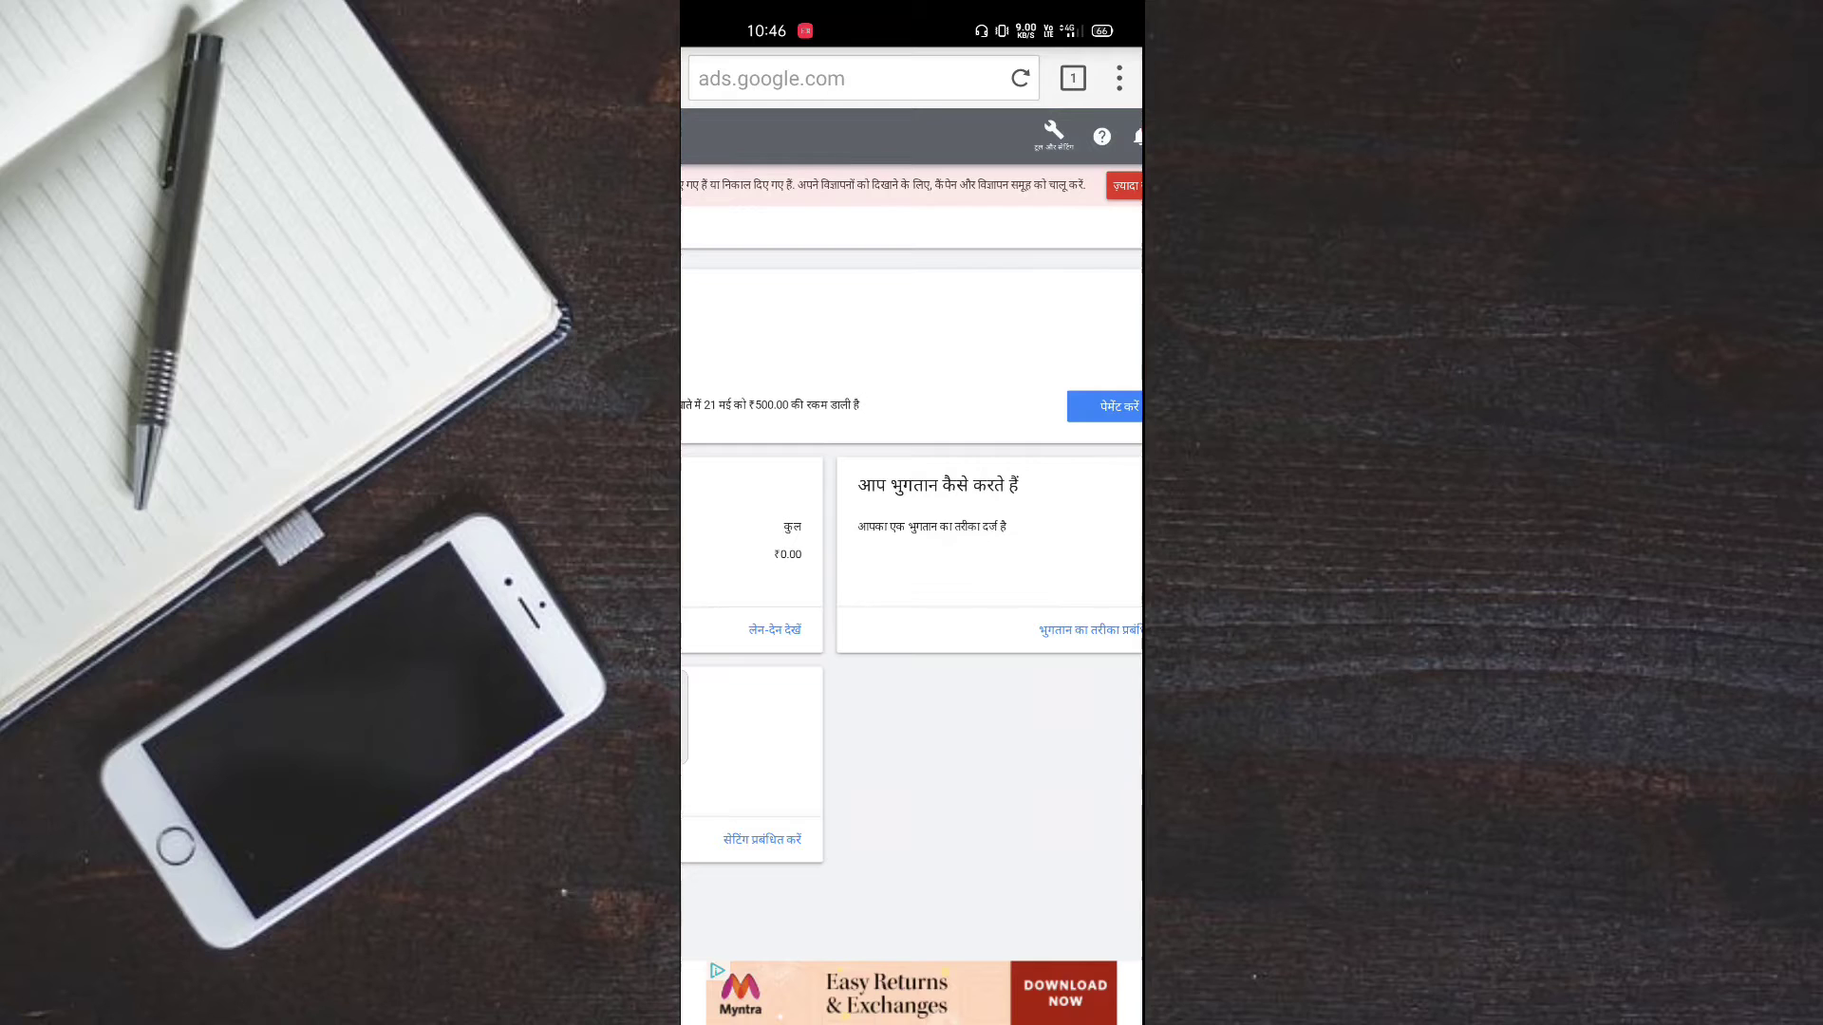
- Go to Tools & Settings > Setup > Account settings preferences
click(1053, 133)
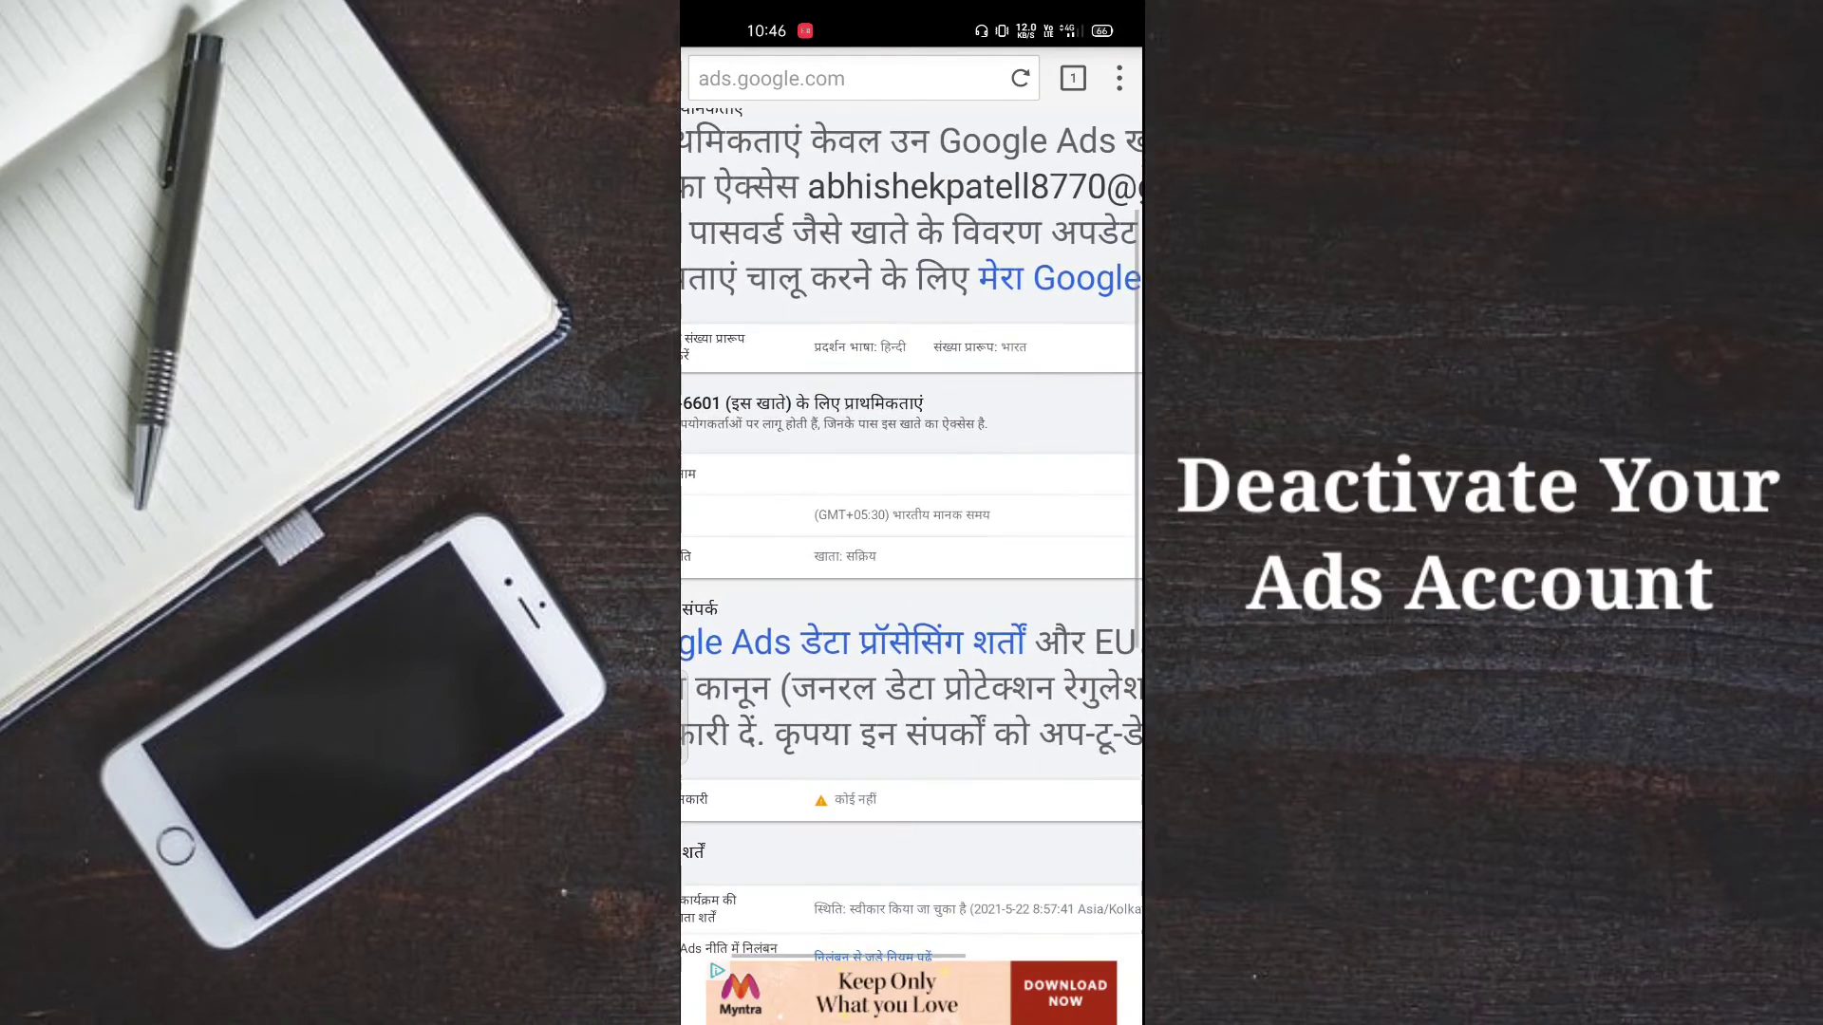
- Under Account status, choose 'Close my account' and confirm with 'Close account'
scroll(down, 3)
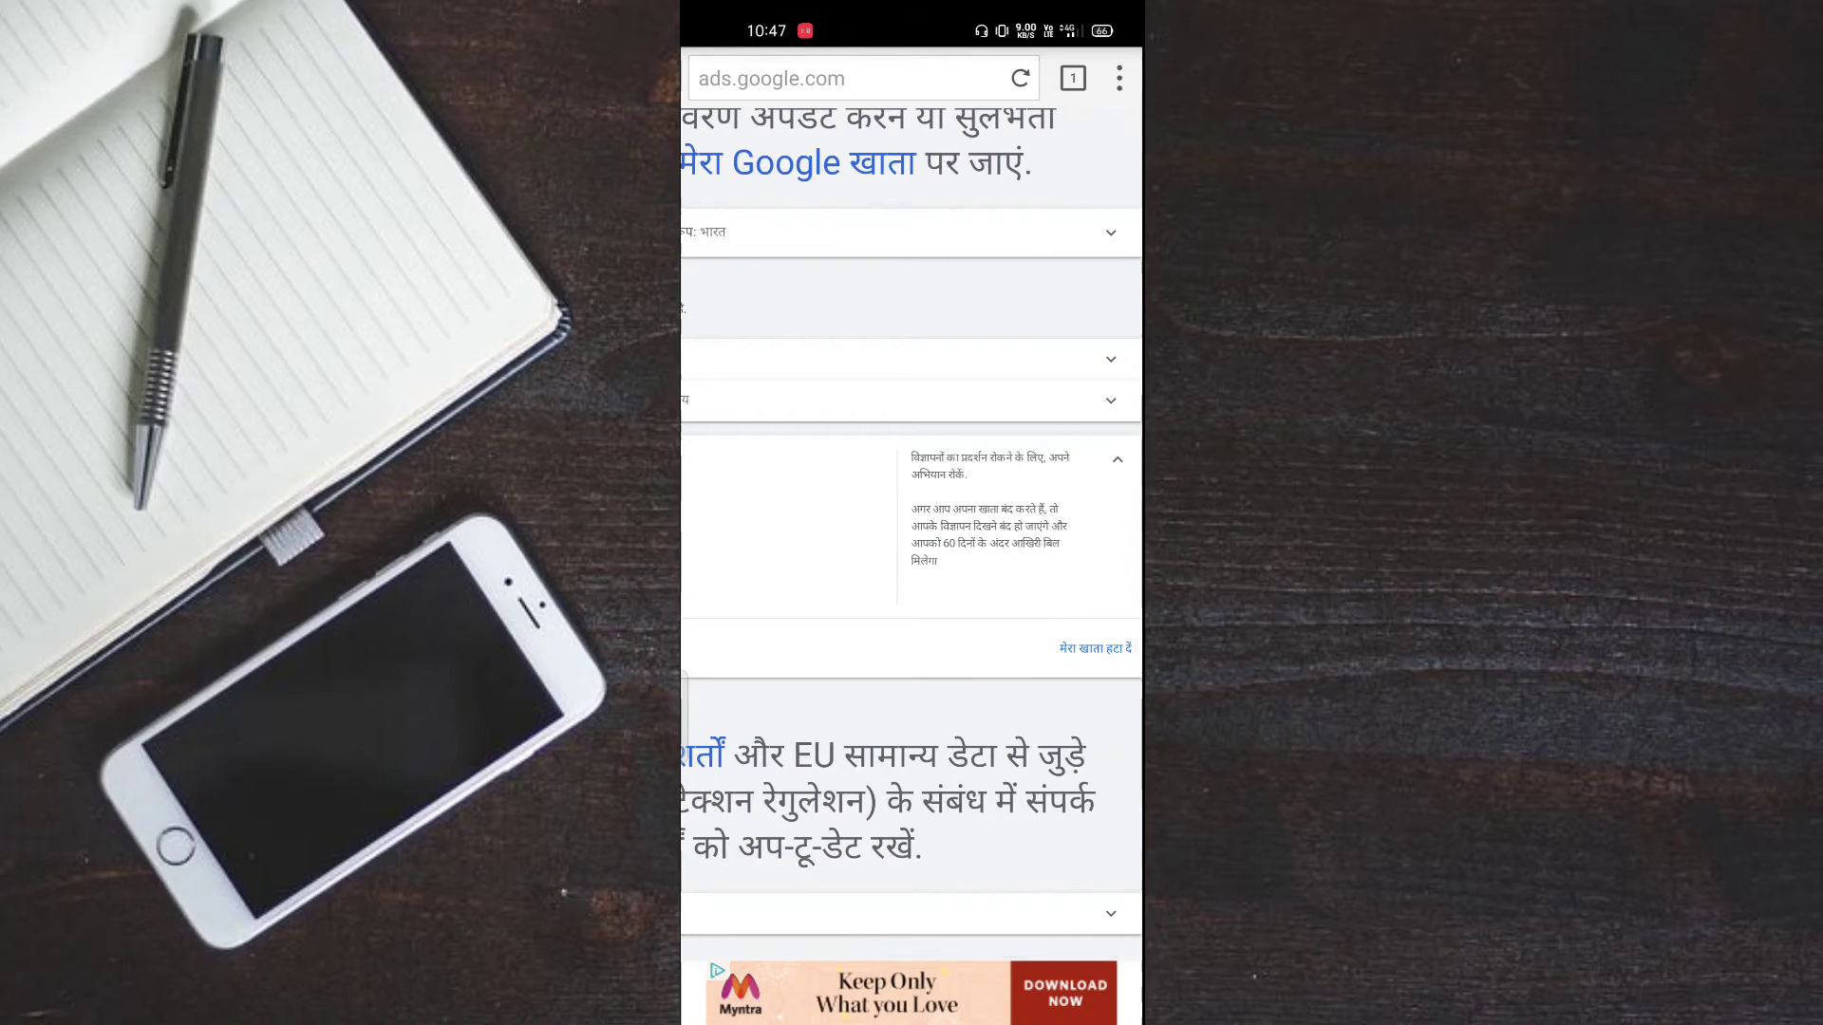
scroll(down, 3)
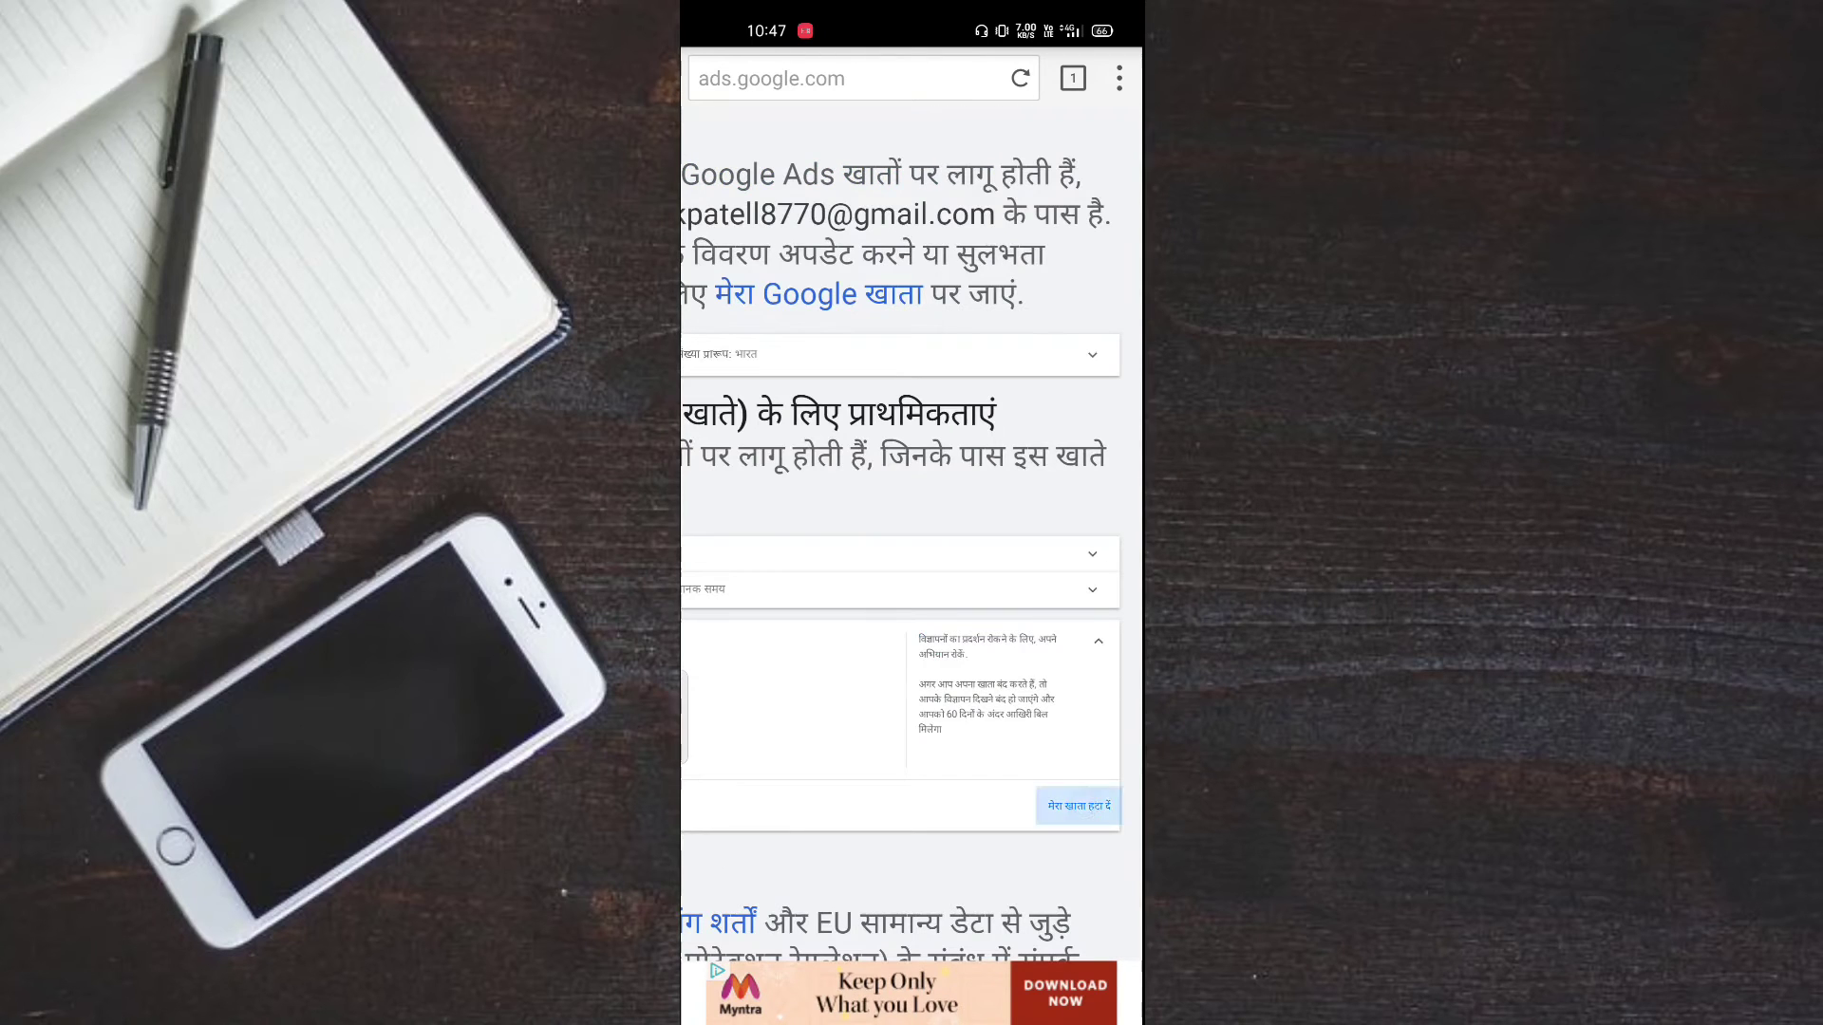
click(1079, 805)
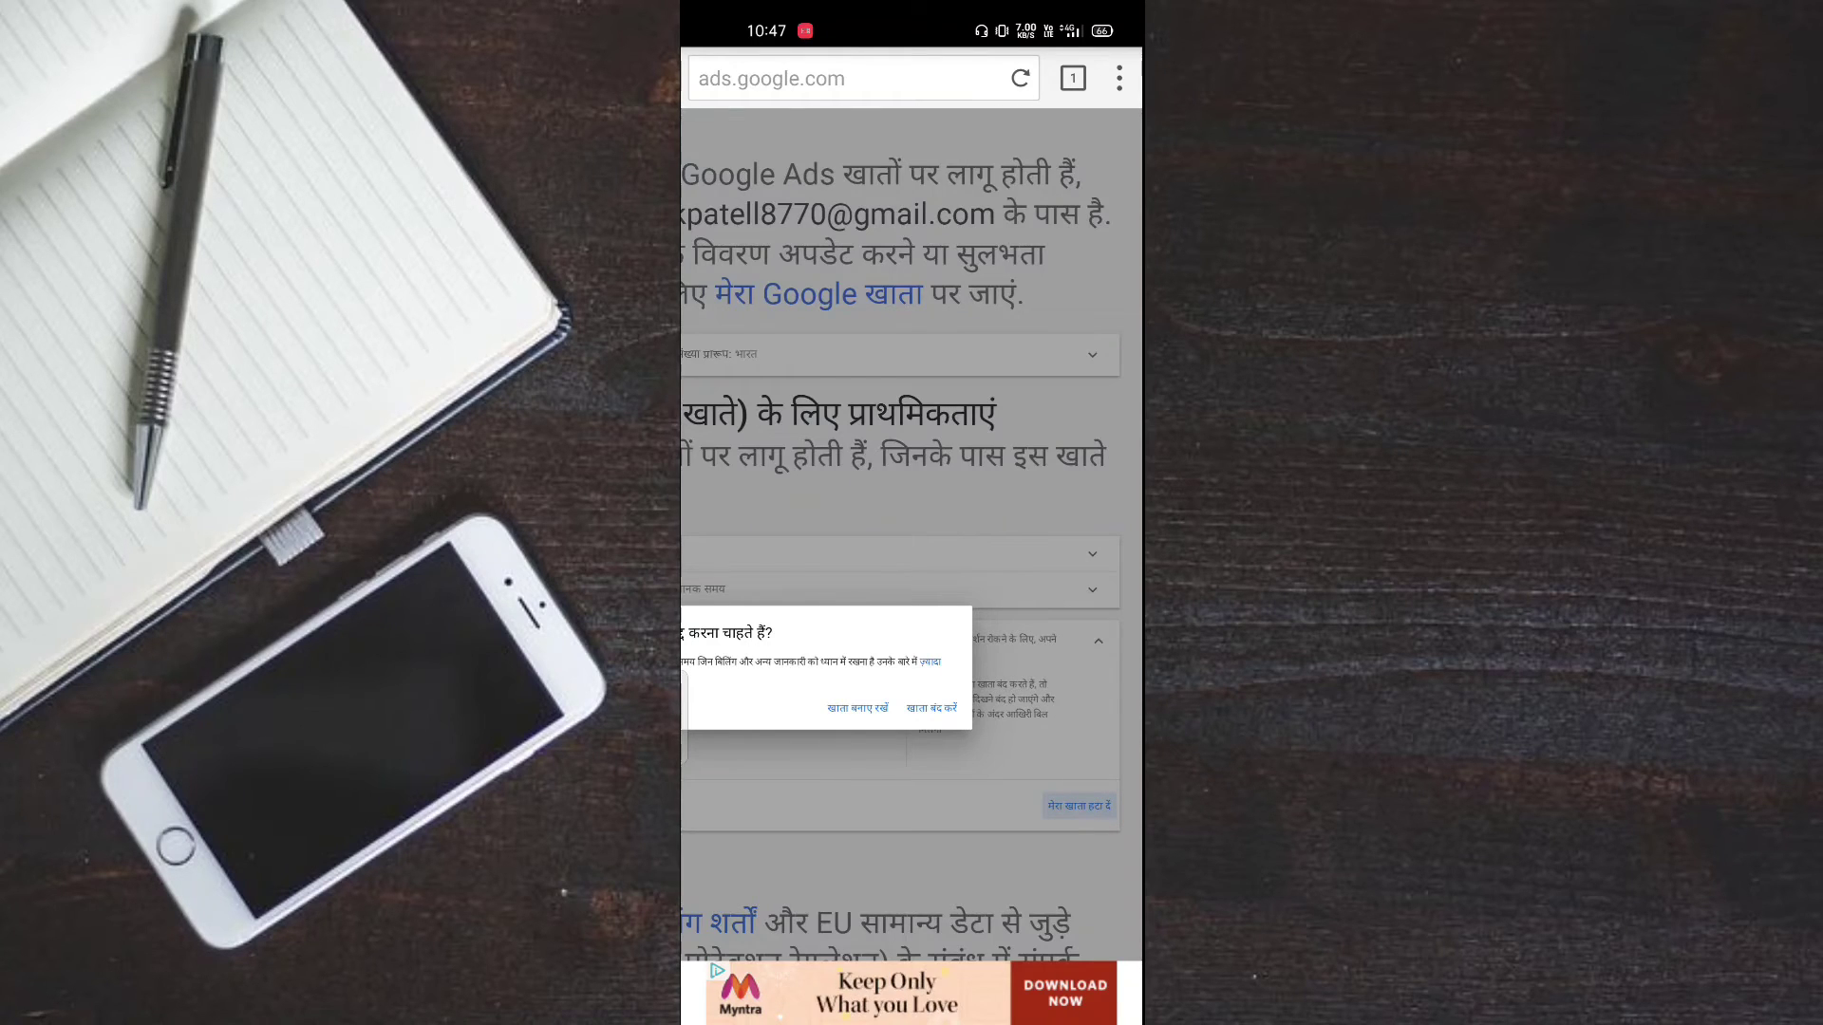
click(931, 707)
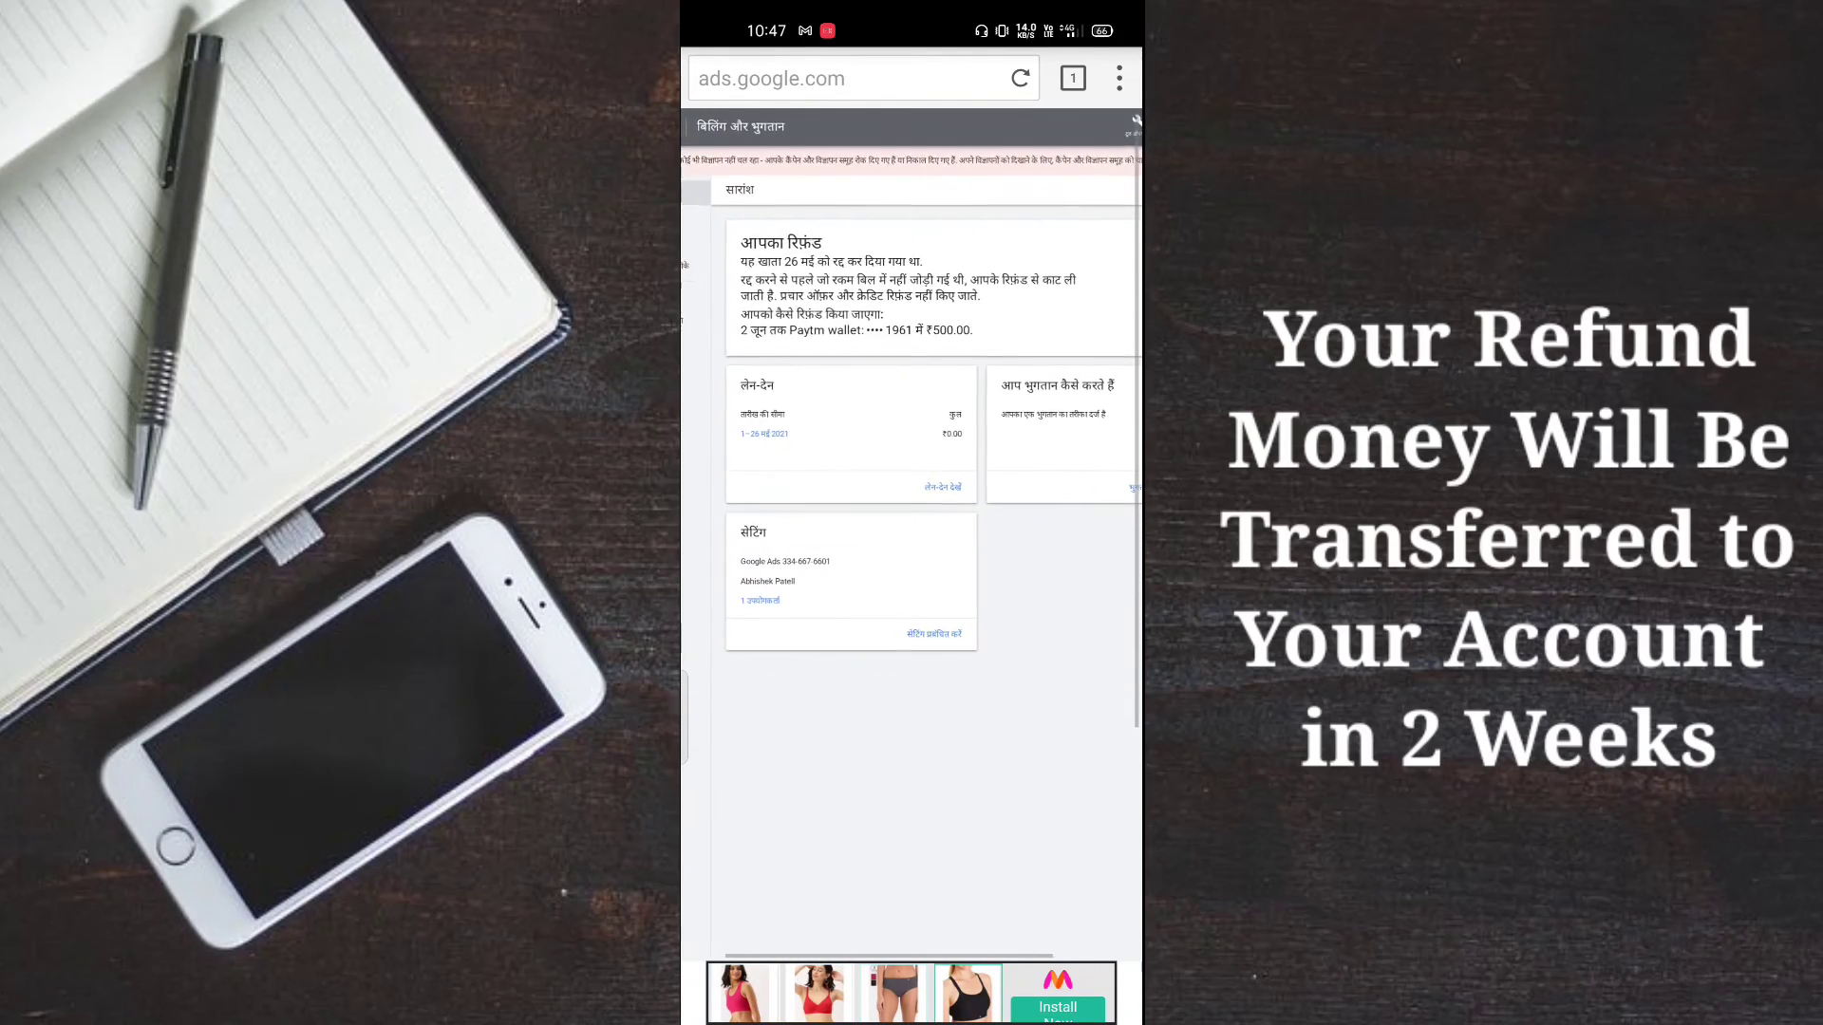
- Scroll the billing summary to the 'Your refund' card showing ₹500 to Paytm wallet
scroll(down, 3)
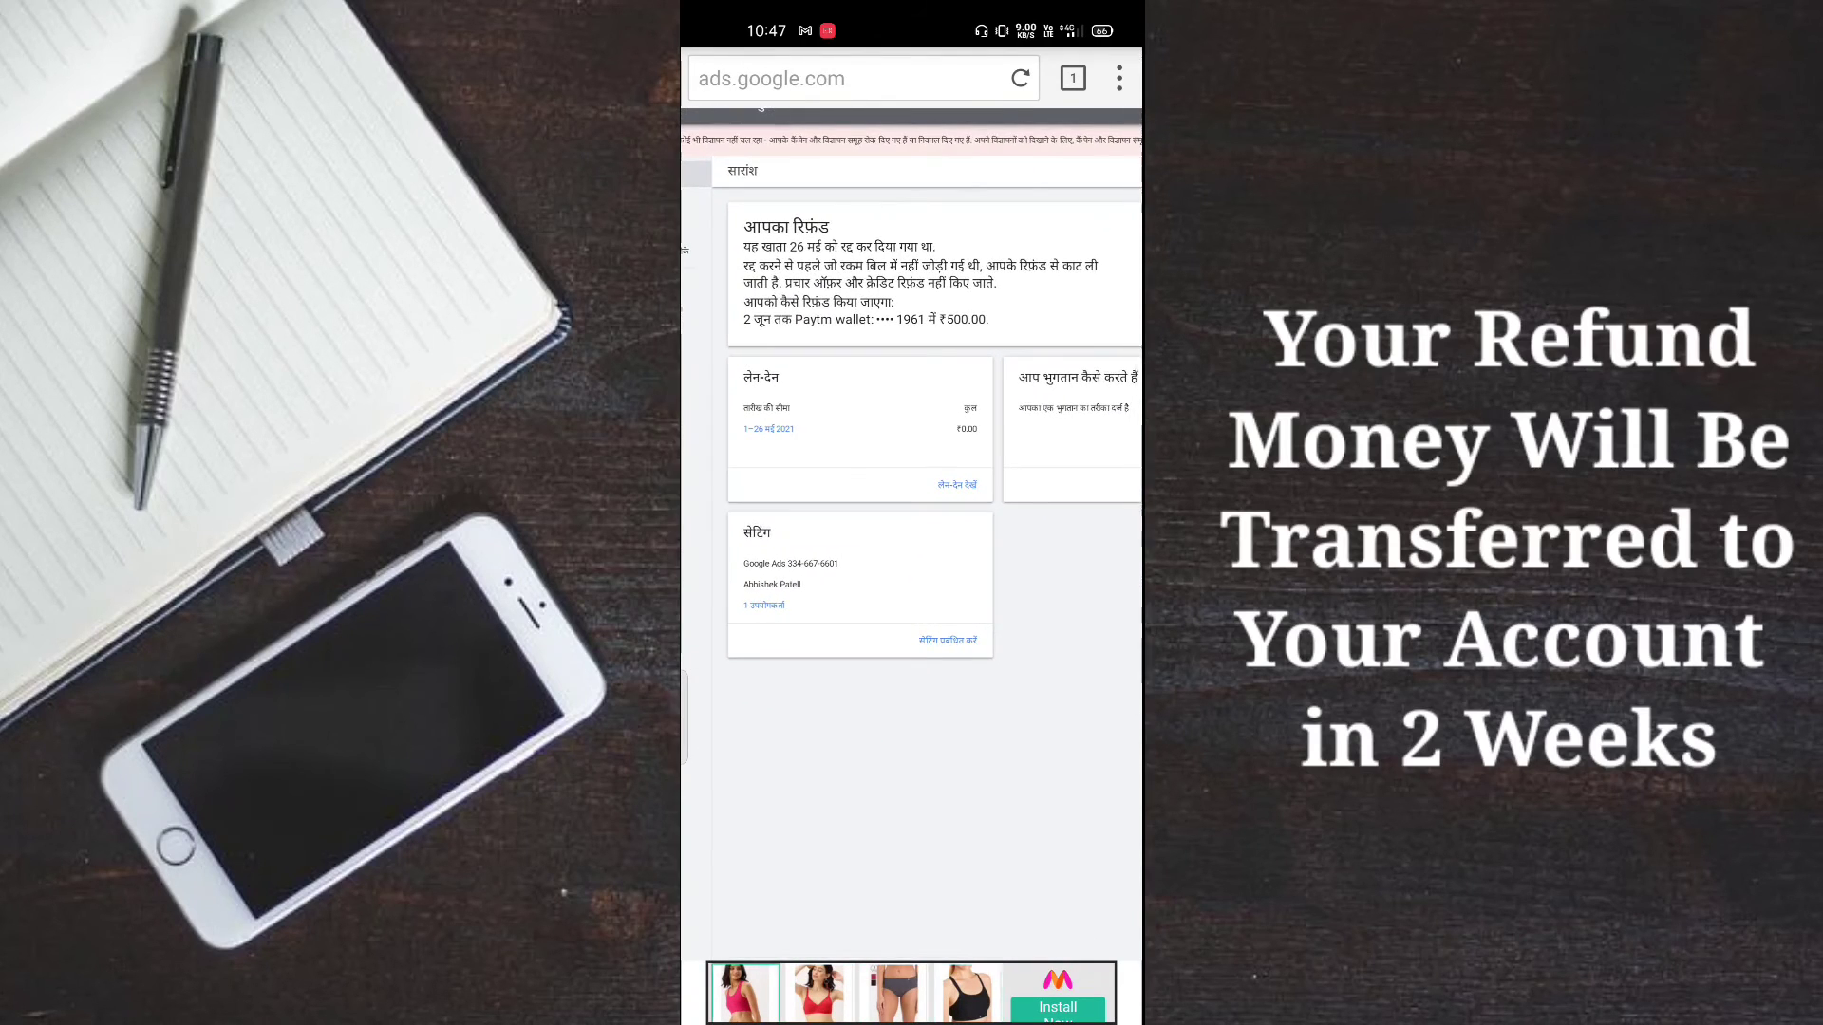